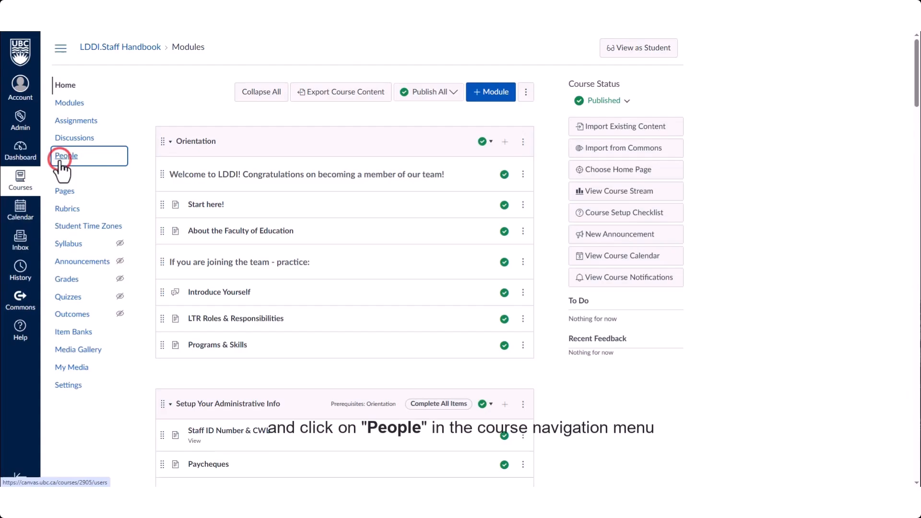
Go to the course's People page and switch to the Groups view
left_click(66, 155)
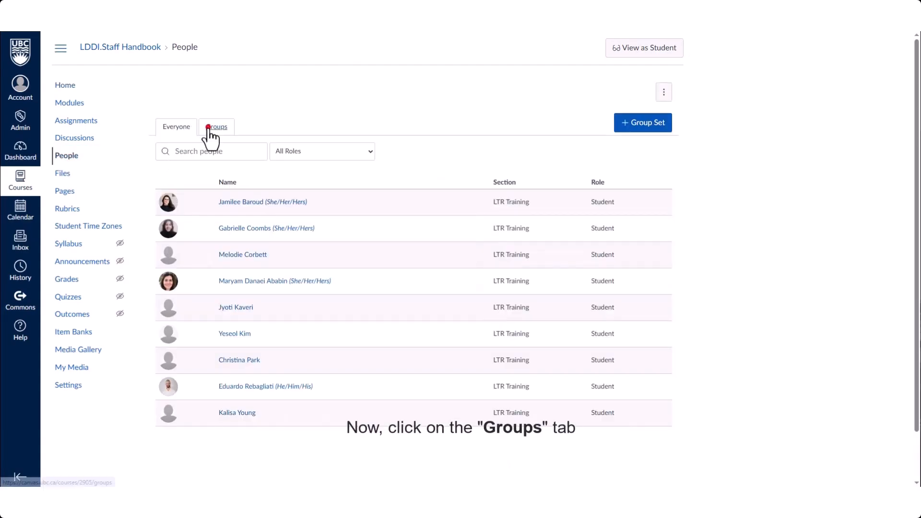
left_click(216, 126)
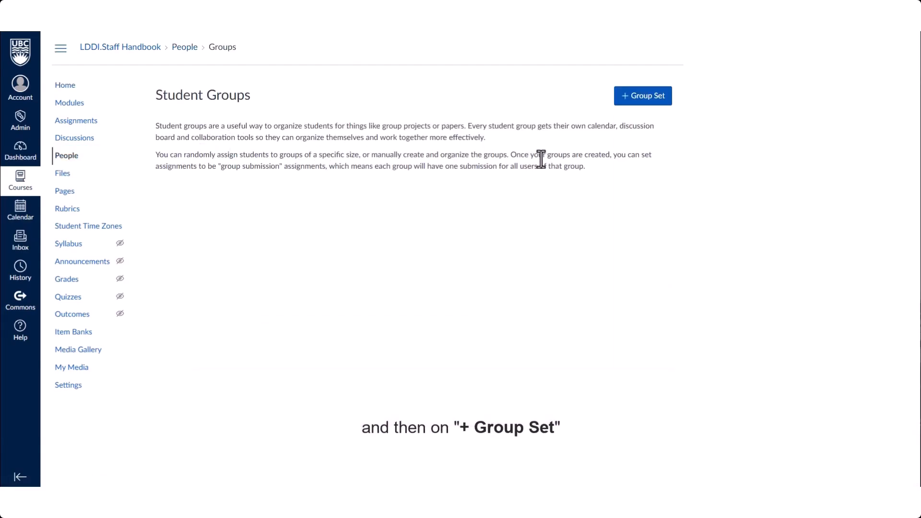
Create a 'Project Teams' group set with self sign-up, 4 groups and a 4-member limit
left_click(642, 96)
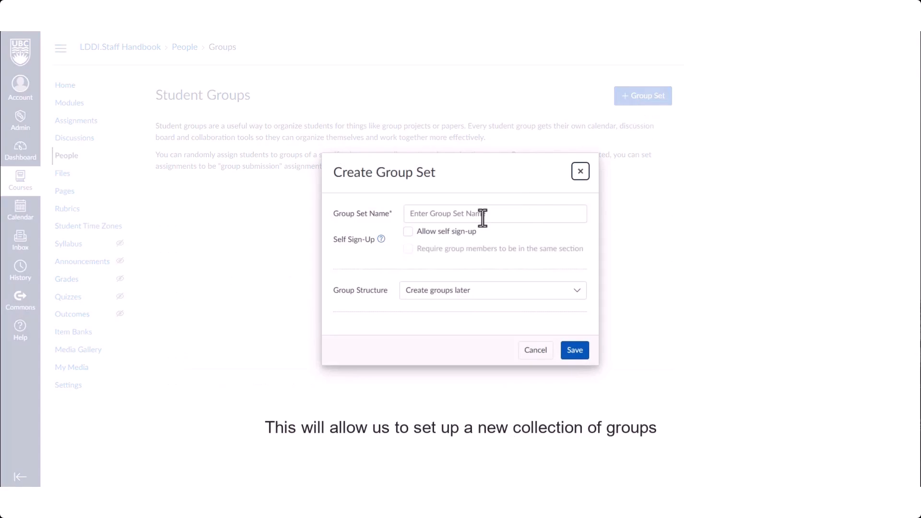
type("Project Teams")
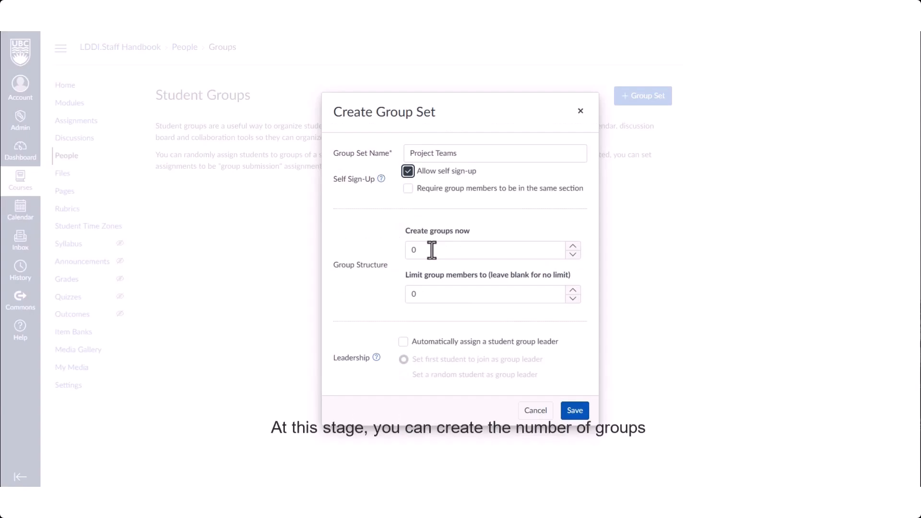
type("4")
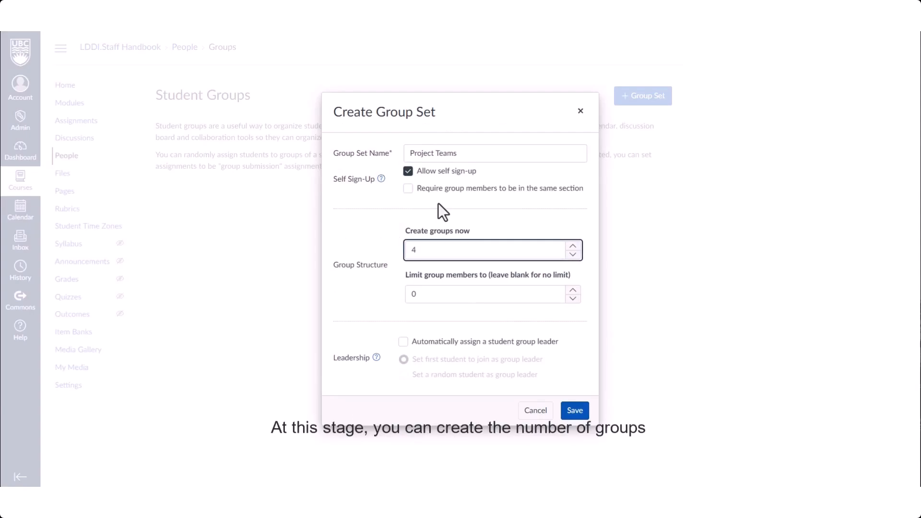
type("4")
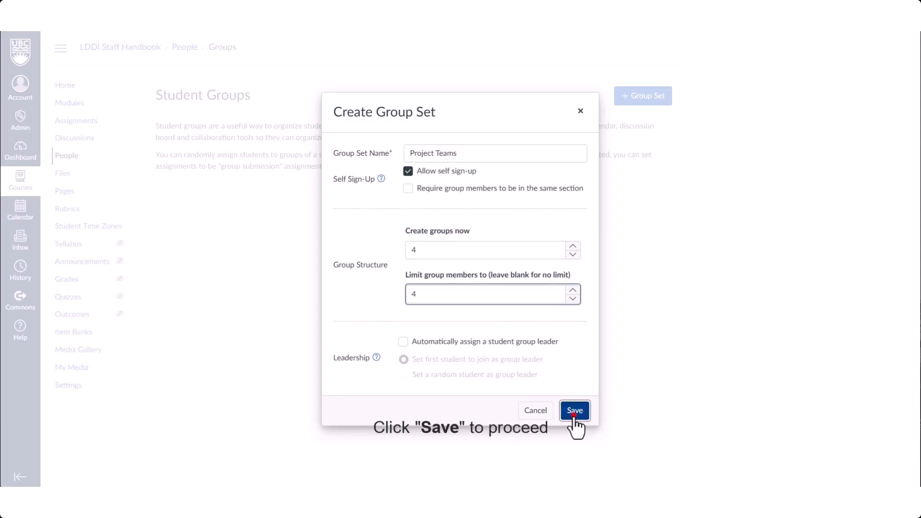
left_click(573, 409)
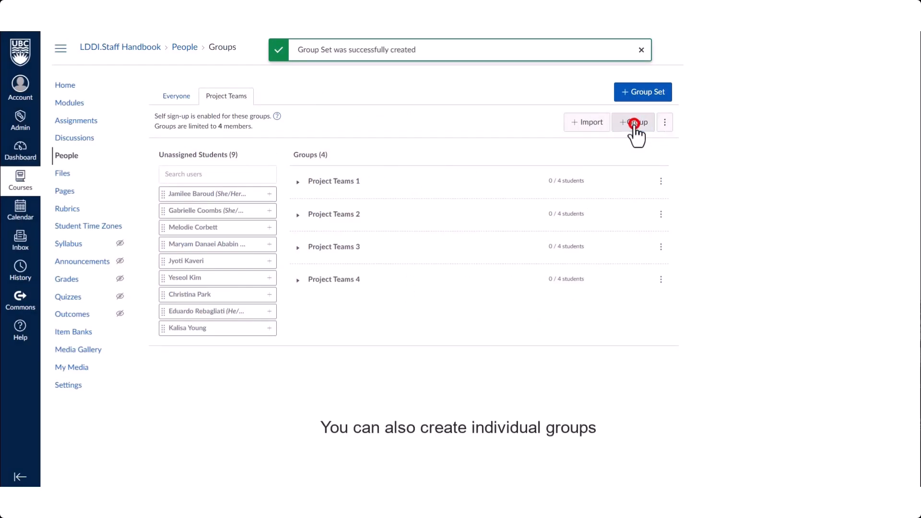
Add a fifth group 'Project Teams 5' with a membership limit of 4
left_click(633, 122)
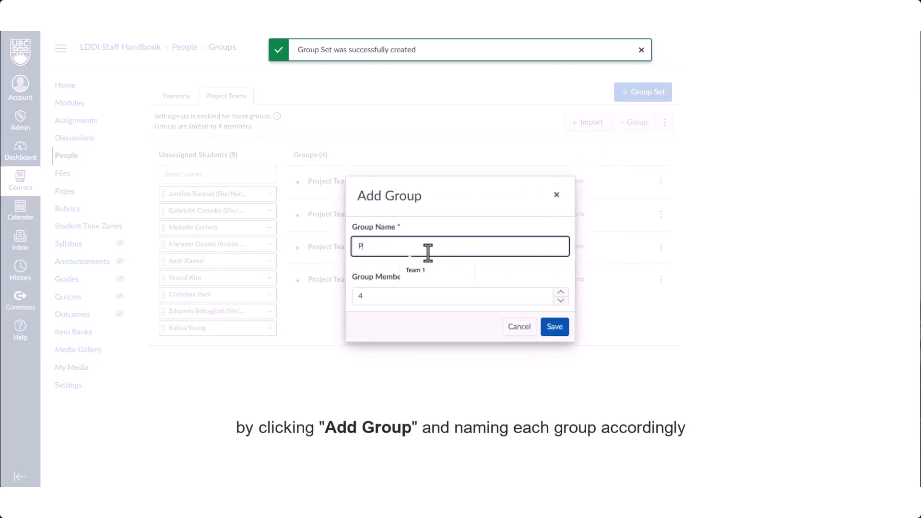
type("roject Teams 5")
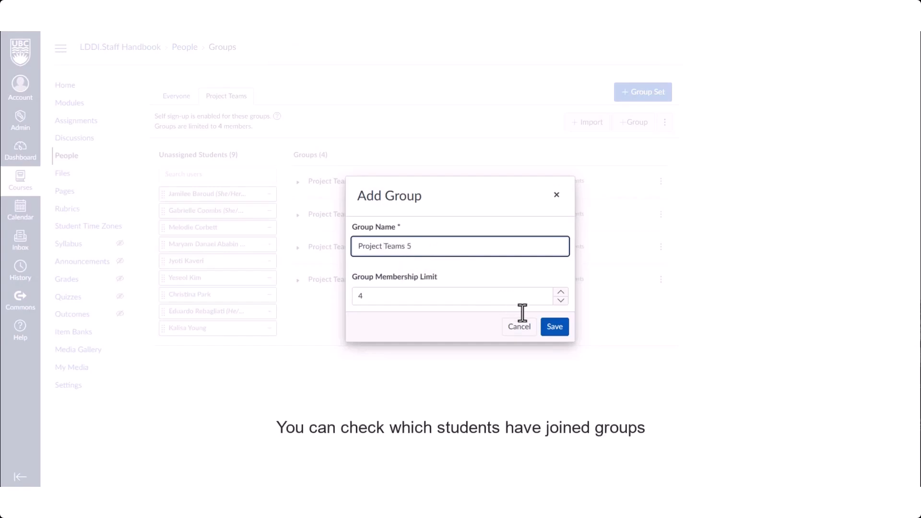
left_click(553, 326)
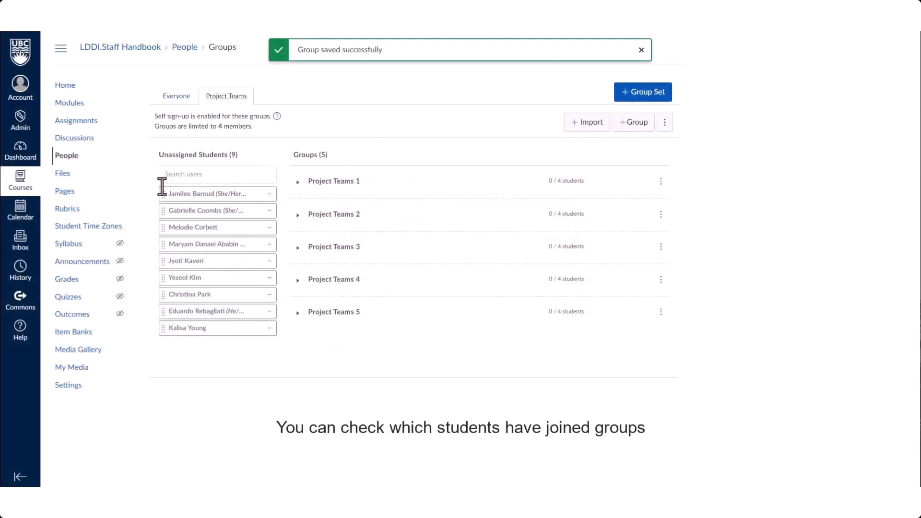
Expand Project Teams 1, 2 and 3 to show their member lists
left_click(297, 181)
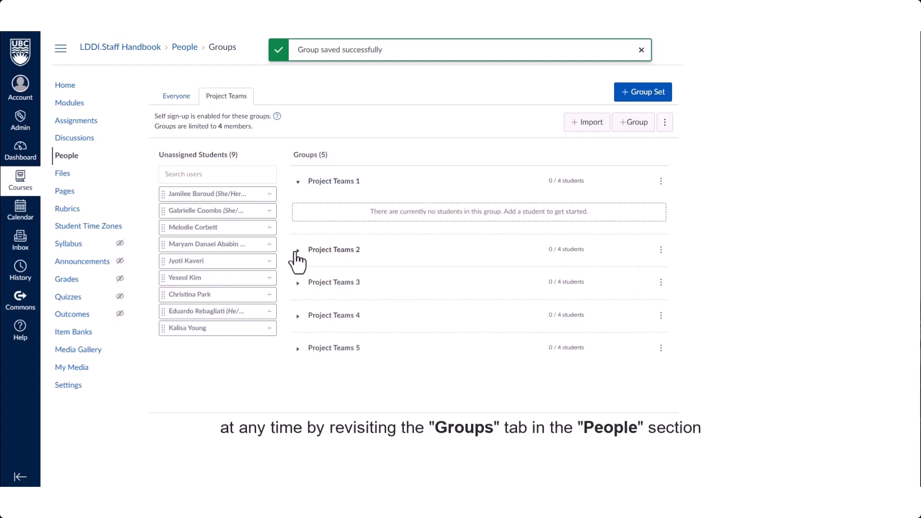
left_click(298, 249)
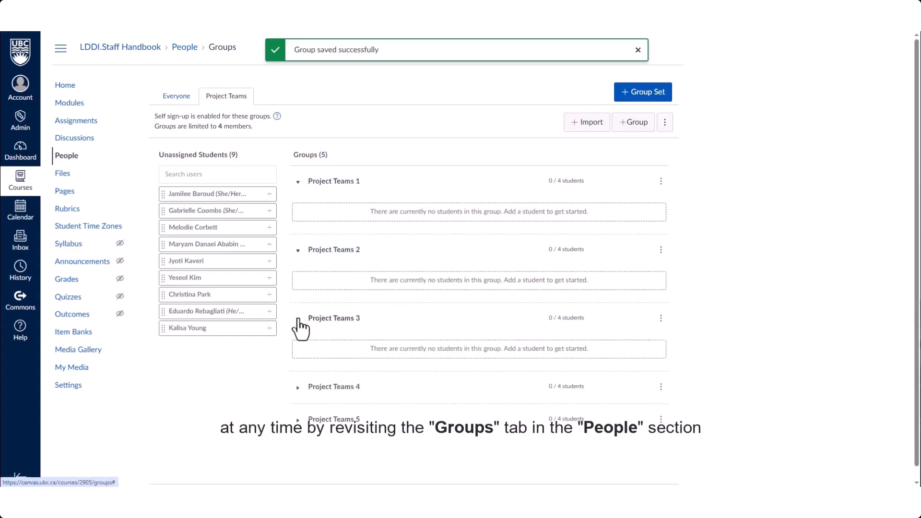
left_click(268, 244)
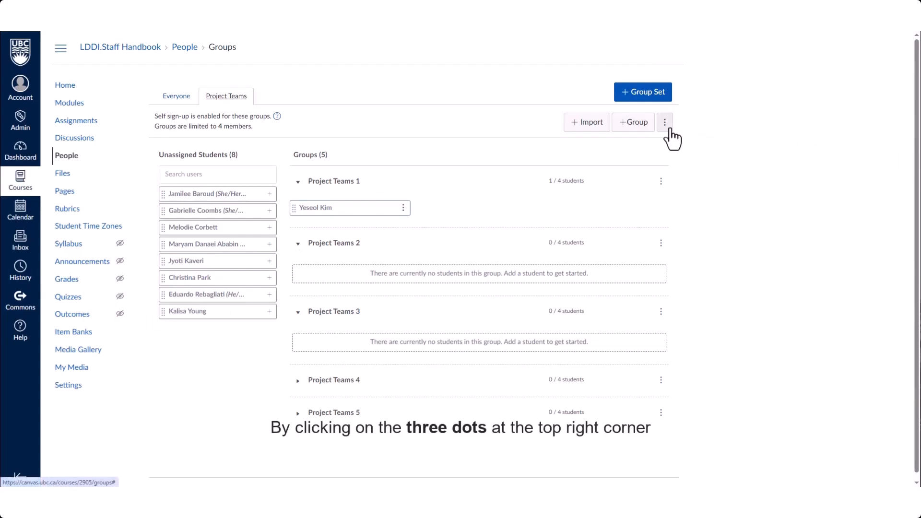
Randomly assign the unassigned students across the Project Teams groups and confirm
left_click(664, 122)
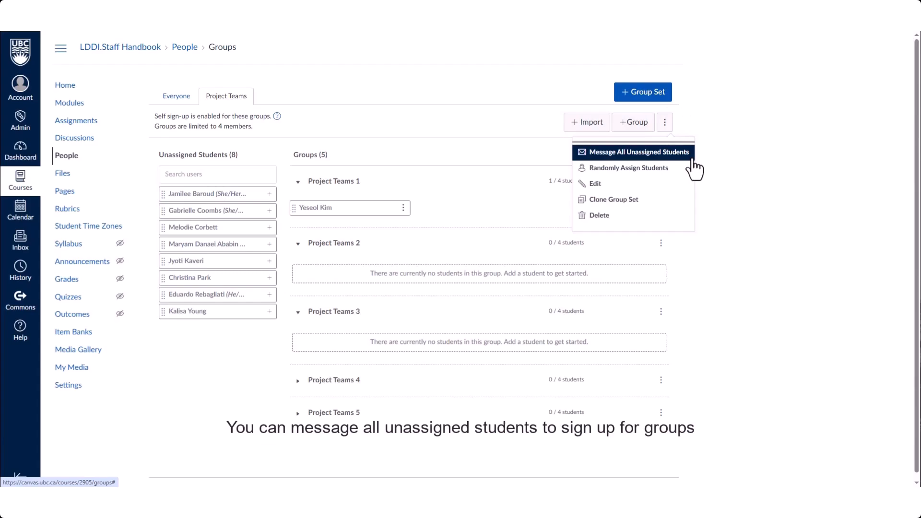
left_click(628, 167)
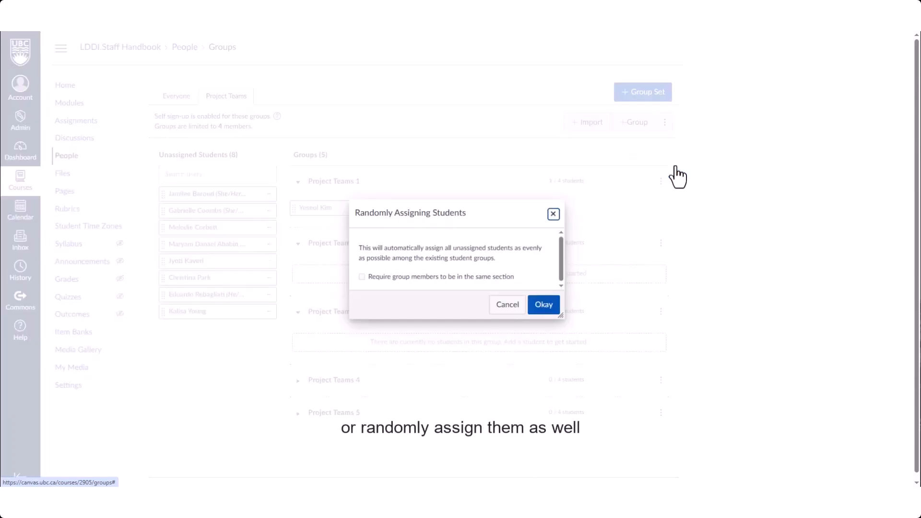
left_click(542, 304)
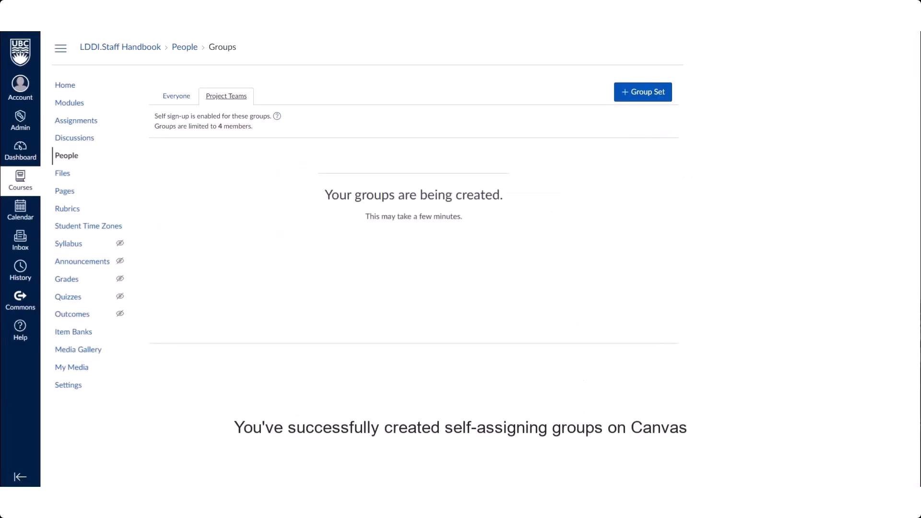